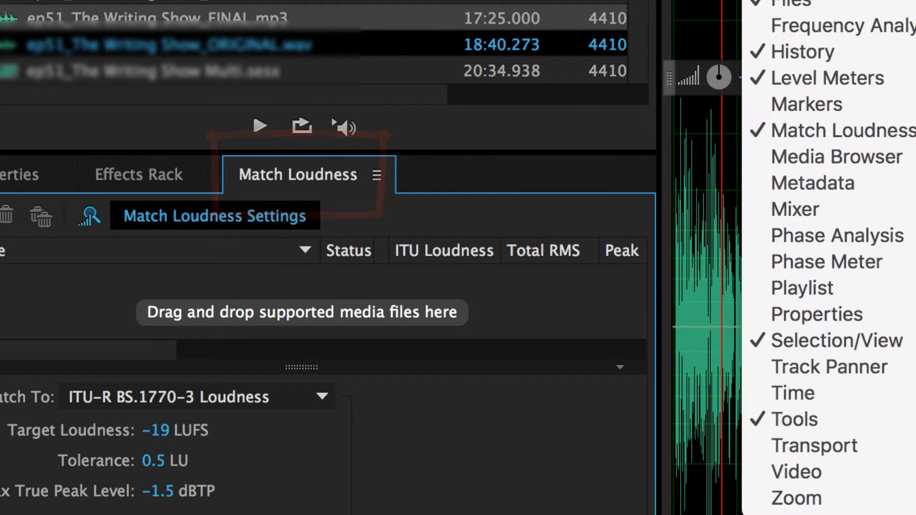
Show the Match Loudness panel from the Window menu.
{"action": "left_click", "coordinate": [452, 12]}
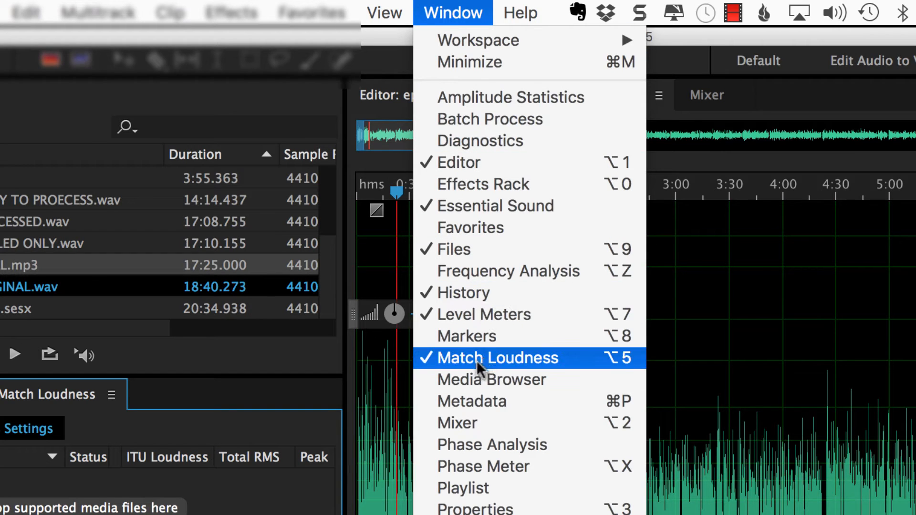
{"action": "left_click", "coordinate": [497, 358]}
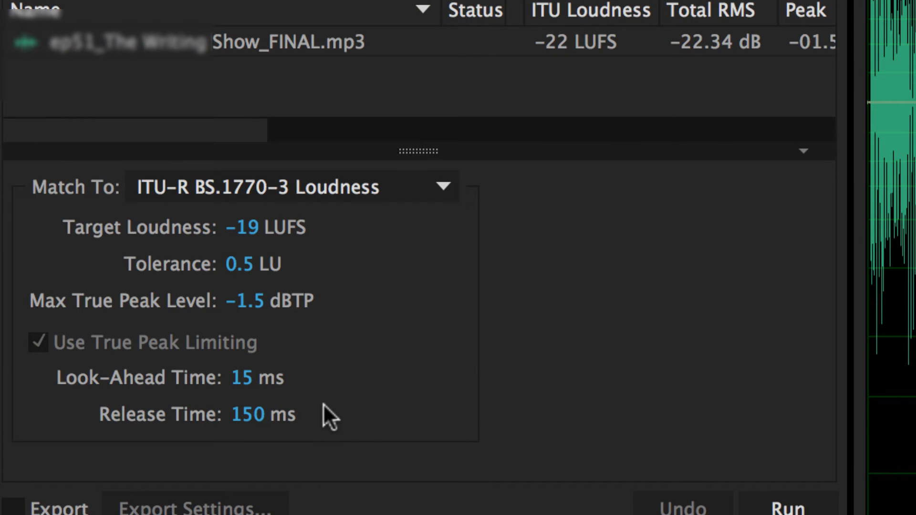
{"action": "mouse_move", "coordinate": [295, 429]}
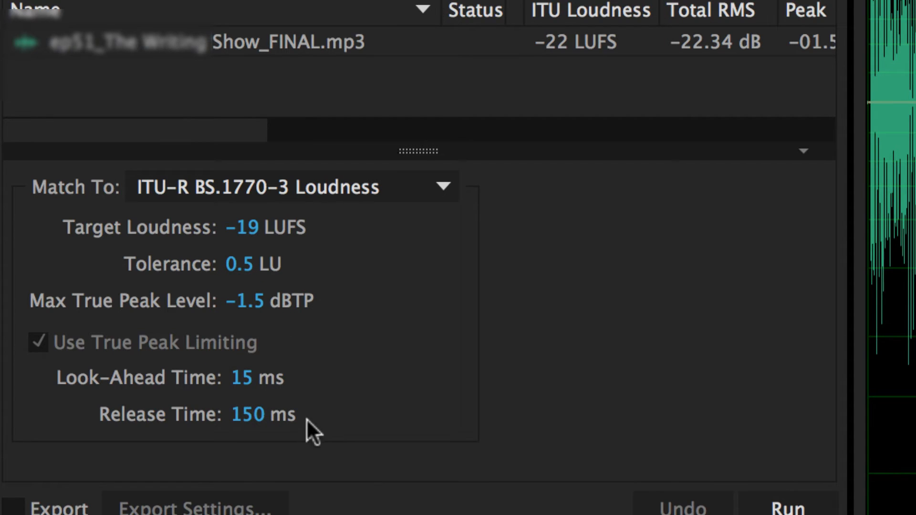
{"action": "mouse_move", "coordinate": [428, 422]}
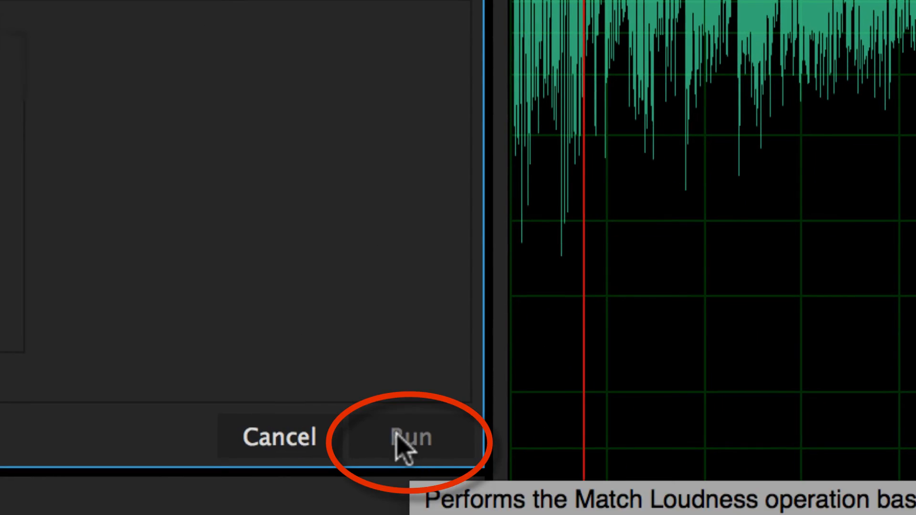
Run loudness matching so the episode MP3 reads -19 LUFS ITU loudness.
{"action": "left_click", "coordinate": [409, 441]}
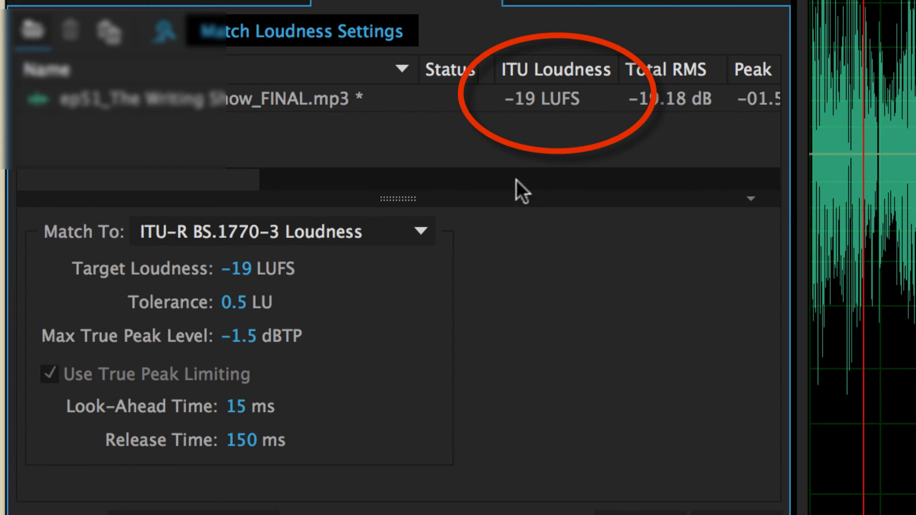
{"action": "mouse_move", "coordinate": [277, 184]}
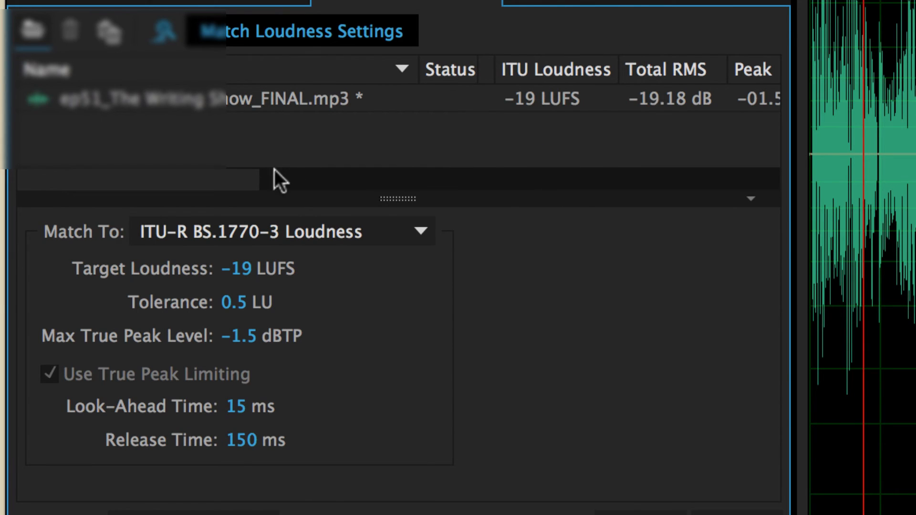